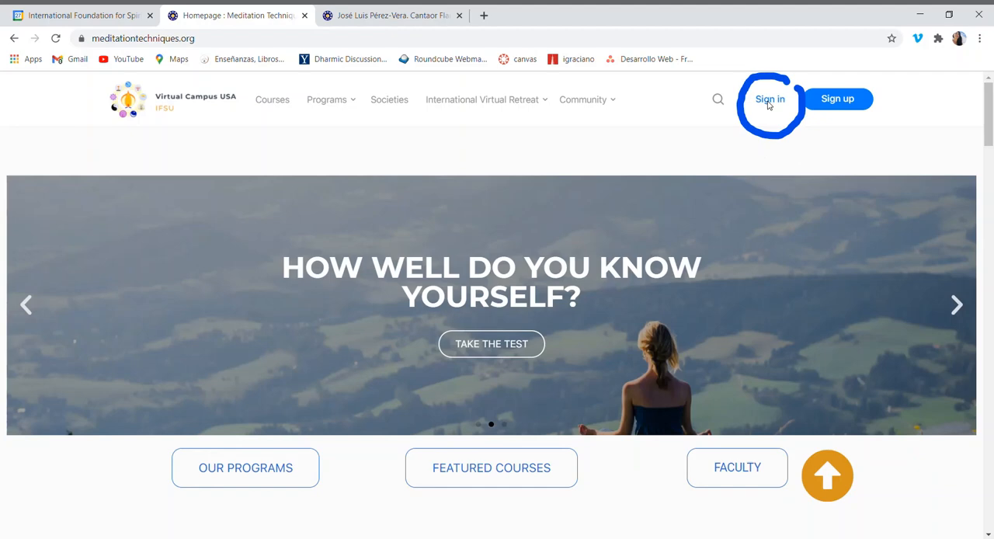
Step: Sign in to Virtual Campus USA using the saved email and password
click(771, 98)
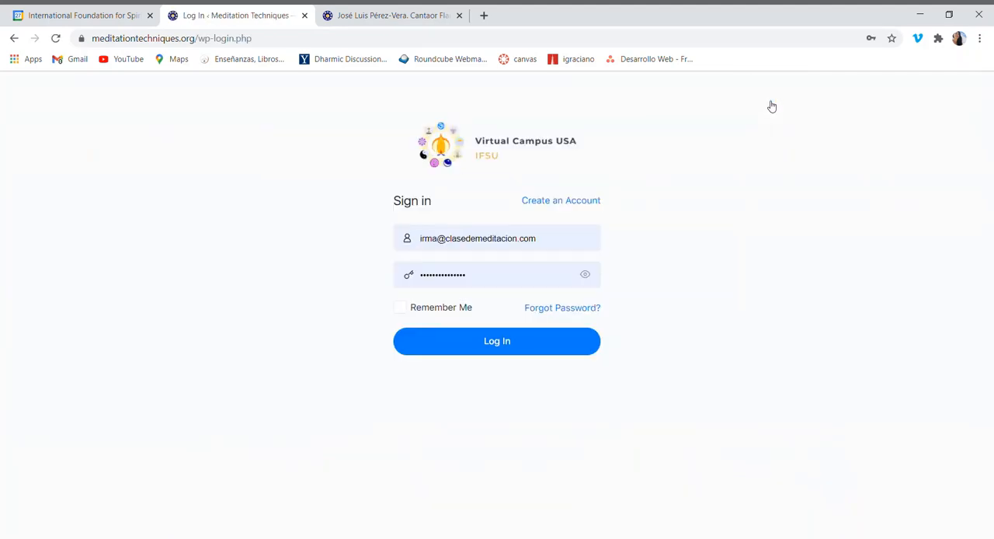
mouse_move(581, 217)
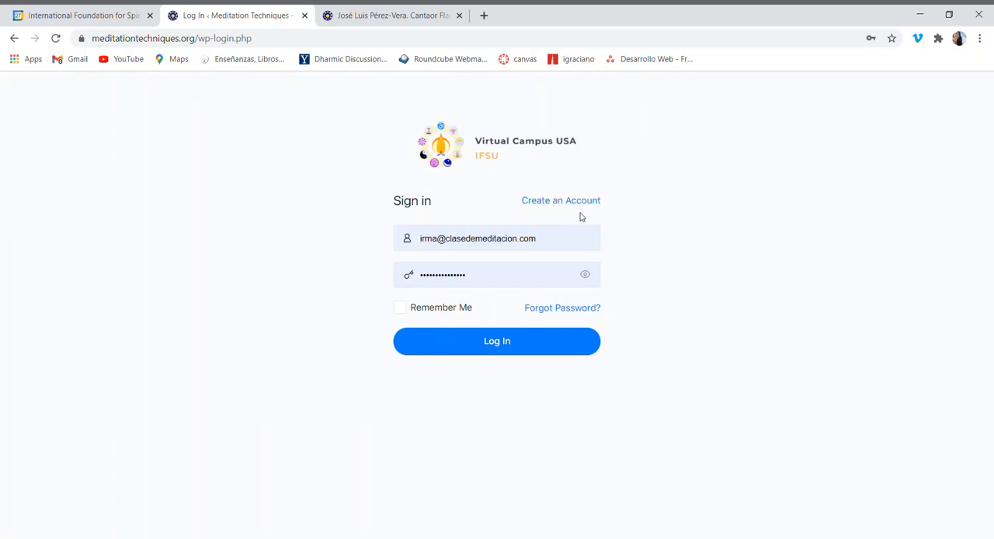
click(496, 341)
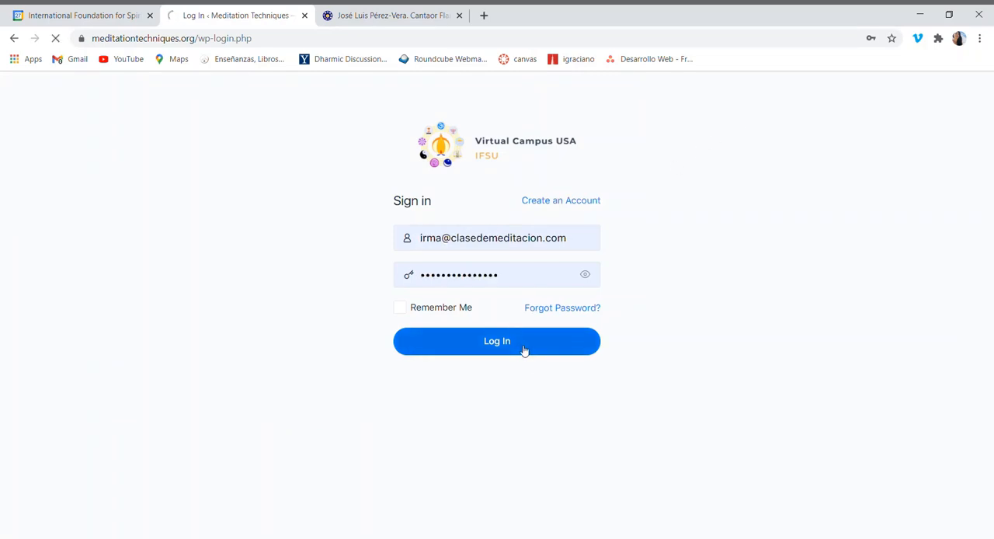
click(496, 341)
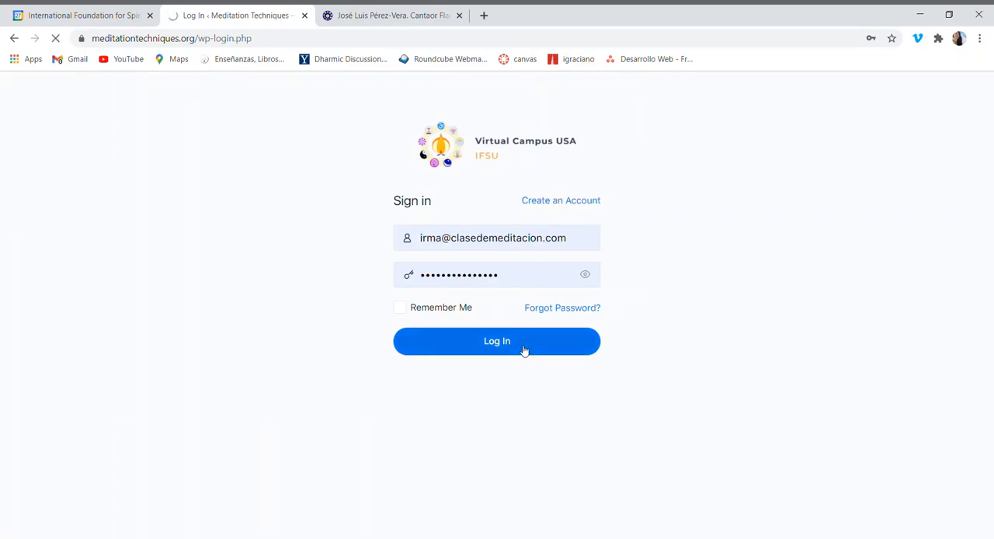
click(496, 341)
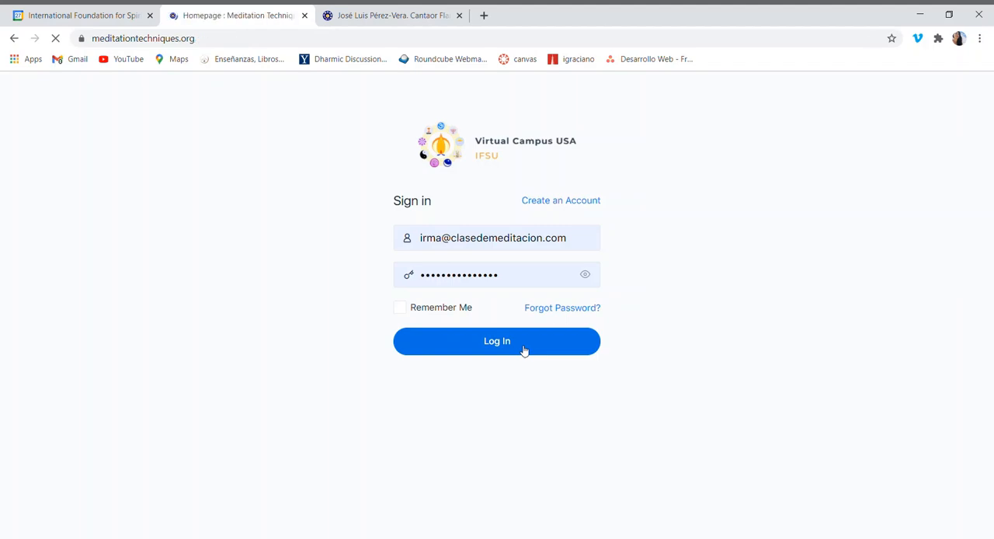
Step: Reveal the International Virtual Retreat submenu from the signed-in homepage
click(496, 341)
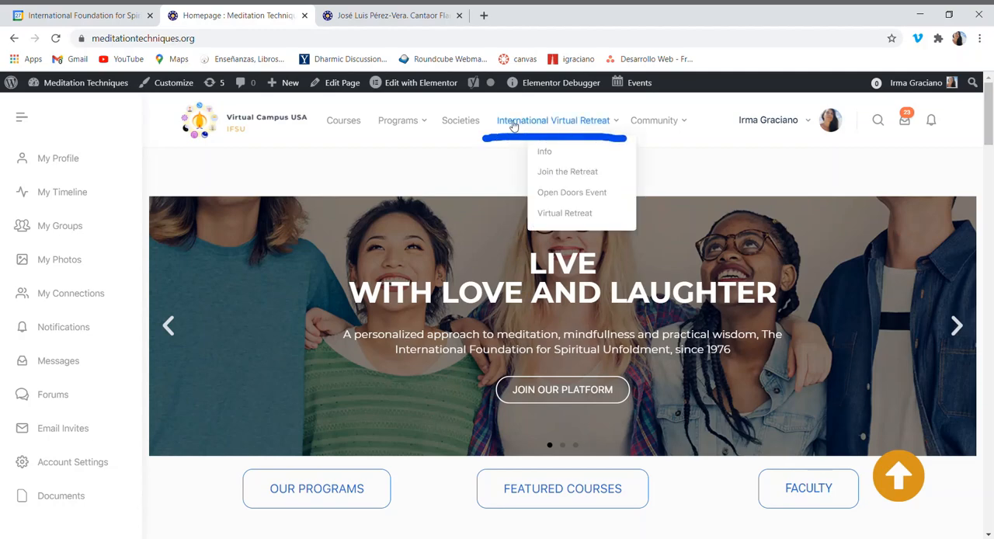
mouse_move(612, 125)
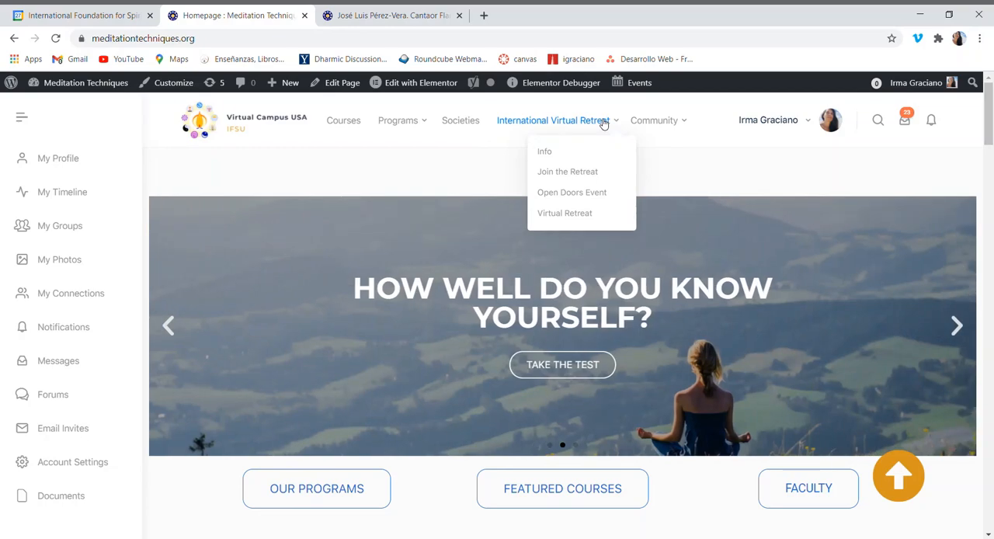
mouse_move(581, 136)
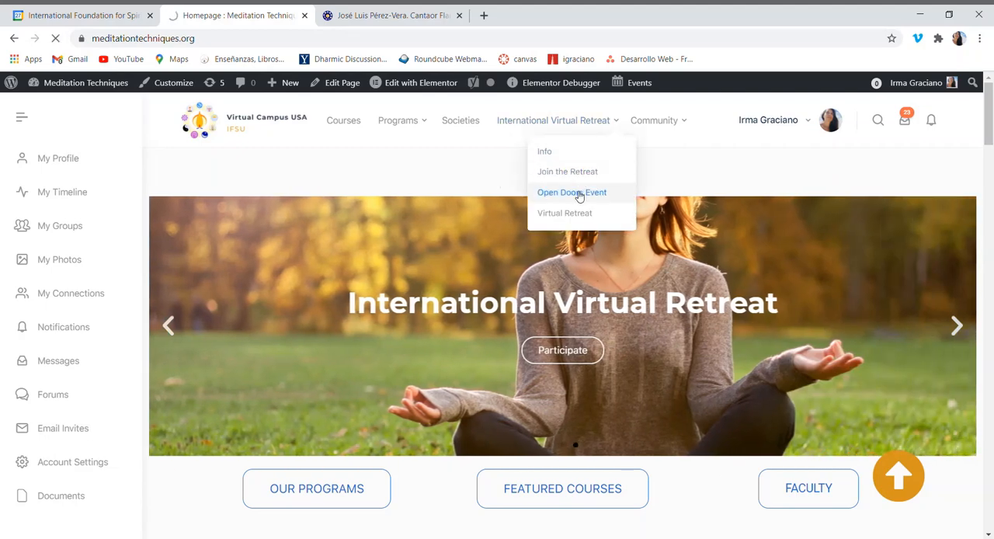
Step: Go to the Open Doors Event page and scroll to the EVENTO countdown
click(571, 192)
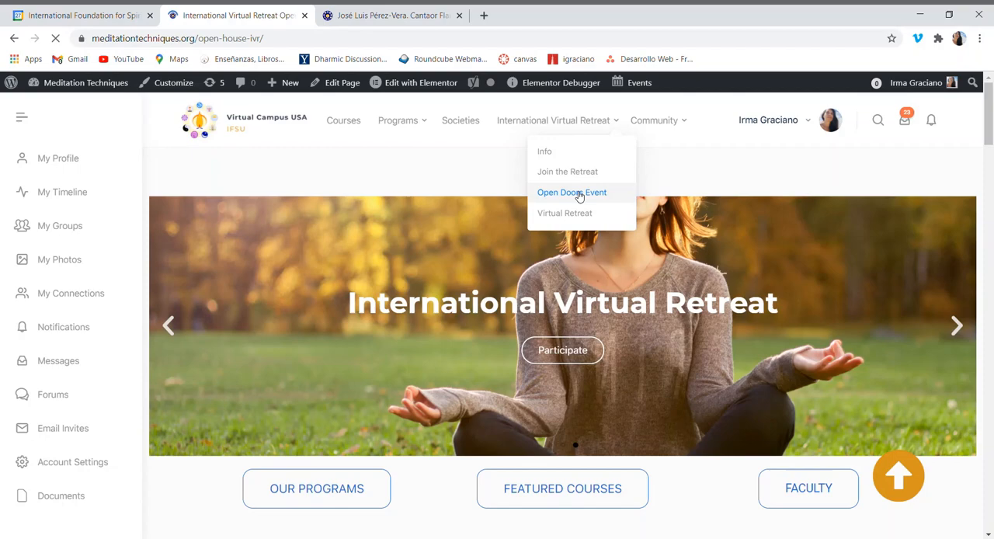
click(571, 192)
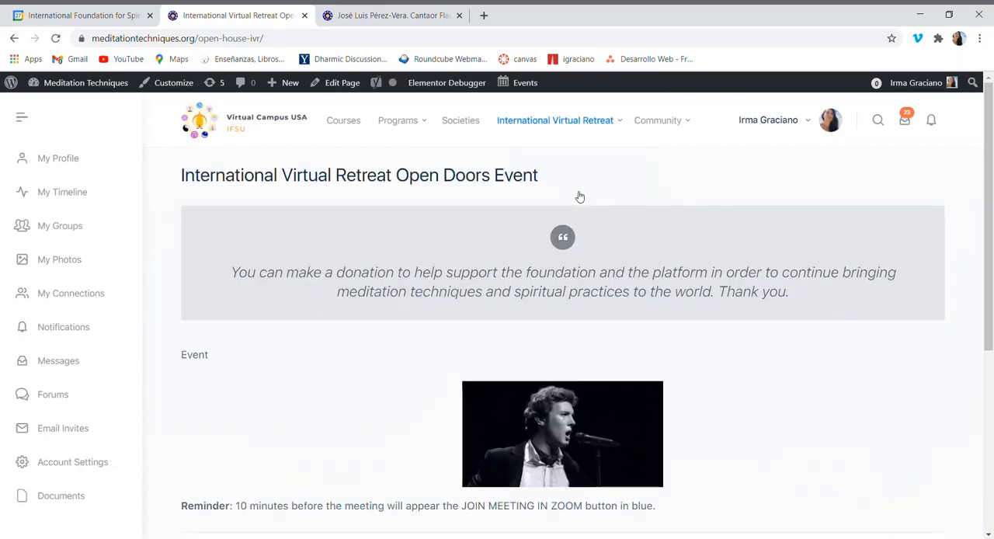
mouse_move(673, 257)
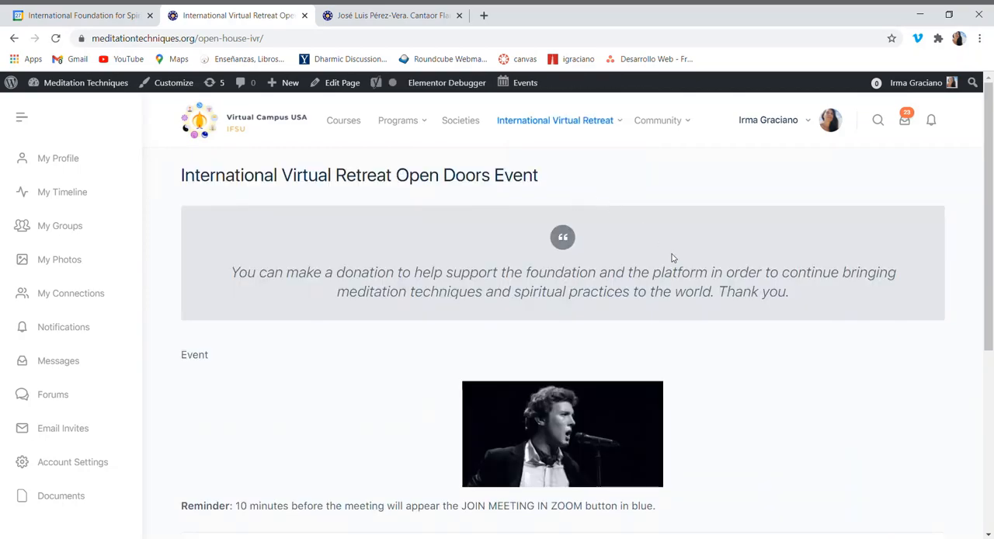
scroll(down, 3)
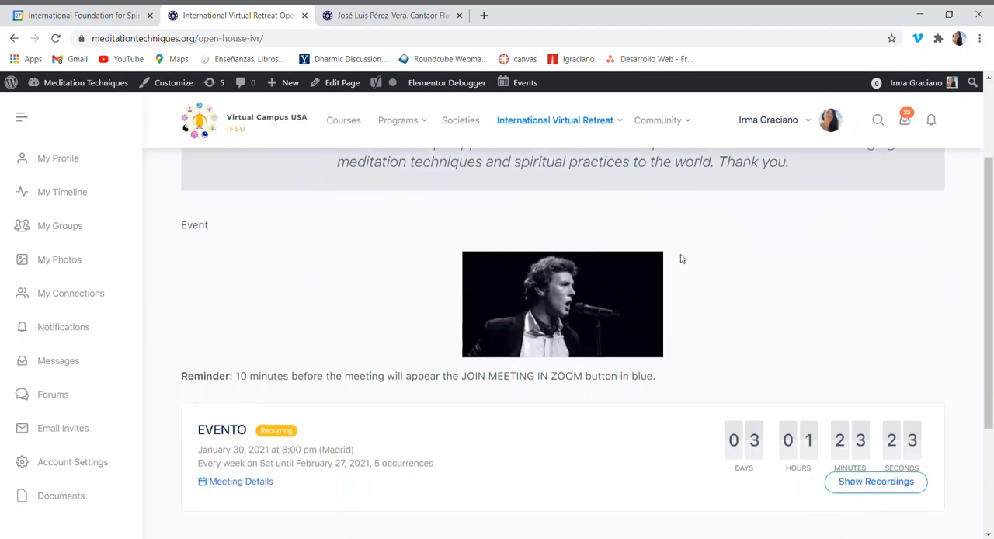
mouse_move(715, 267)
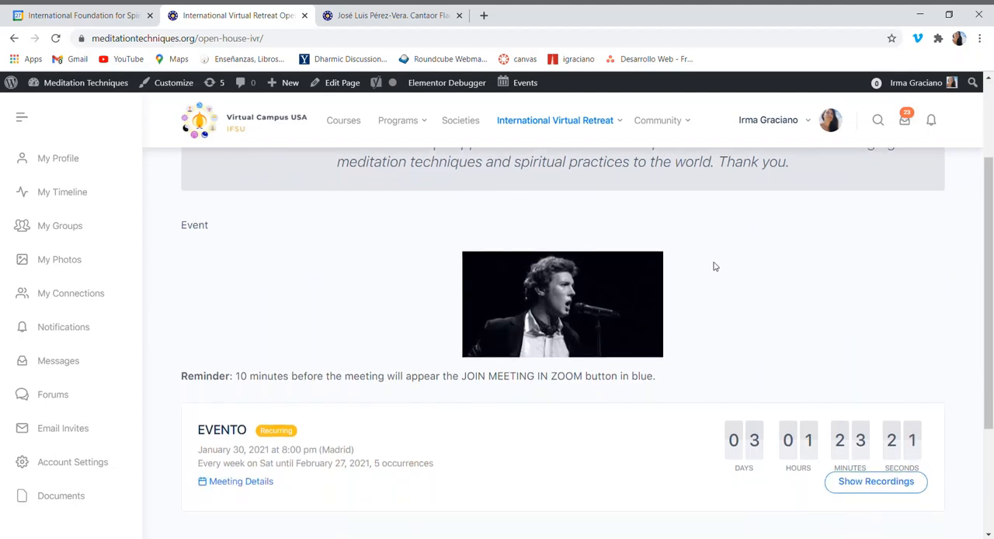
scroll(down, 3)
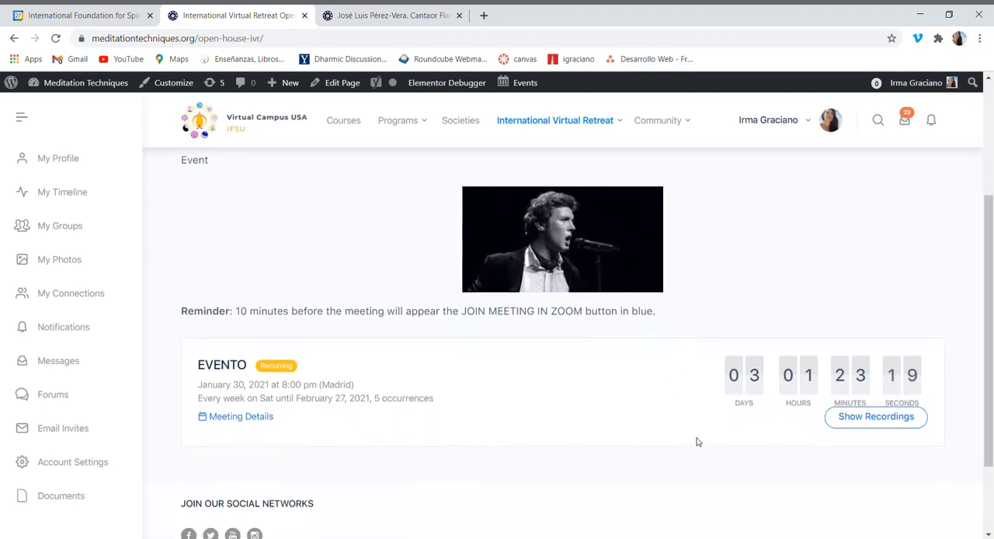